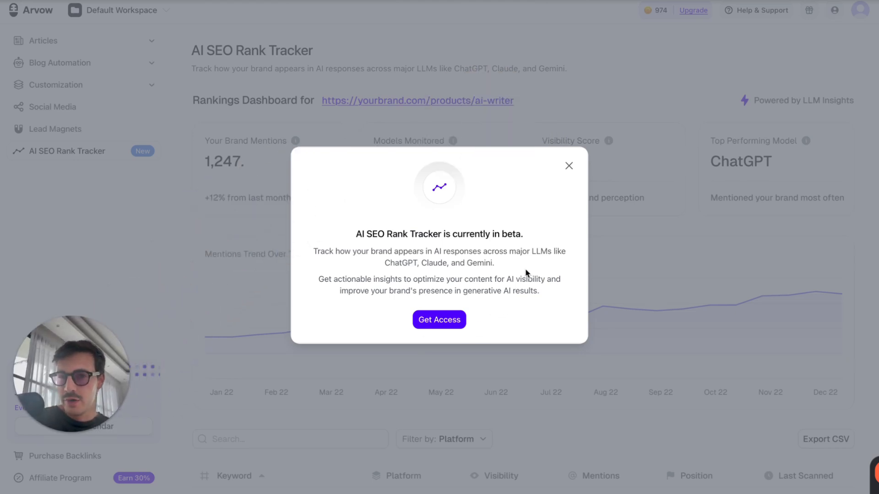
mouse_move(556, 232)
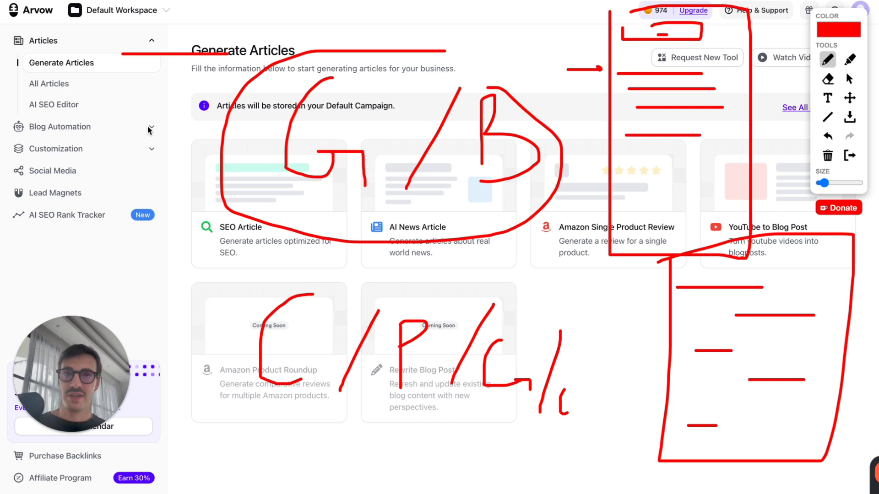
mouse_move(549, 233)
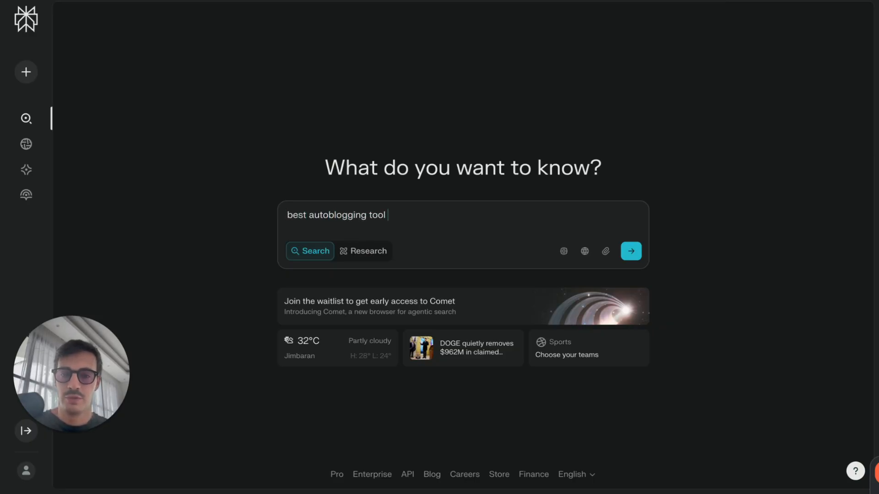
Open the autoblogging answer's Sources list and scroll through the nine cited sources to the YouTube entry
left_click(630, 251)
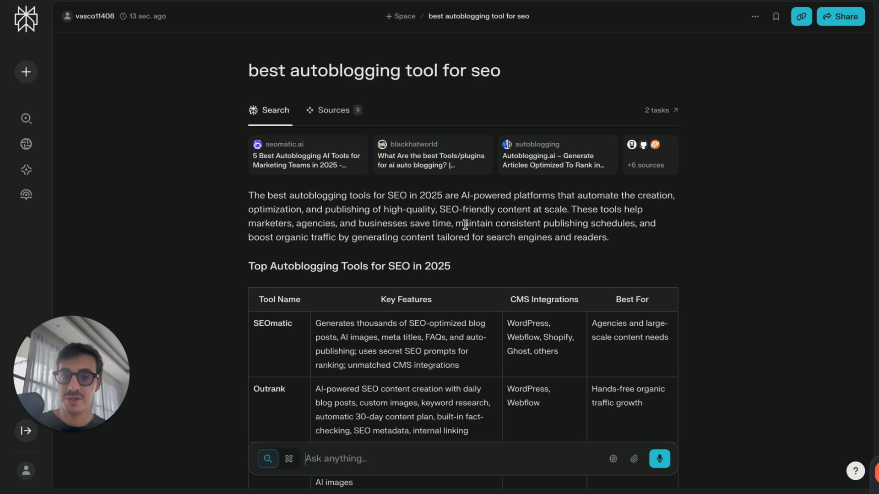
mouse_move(317, 157)
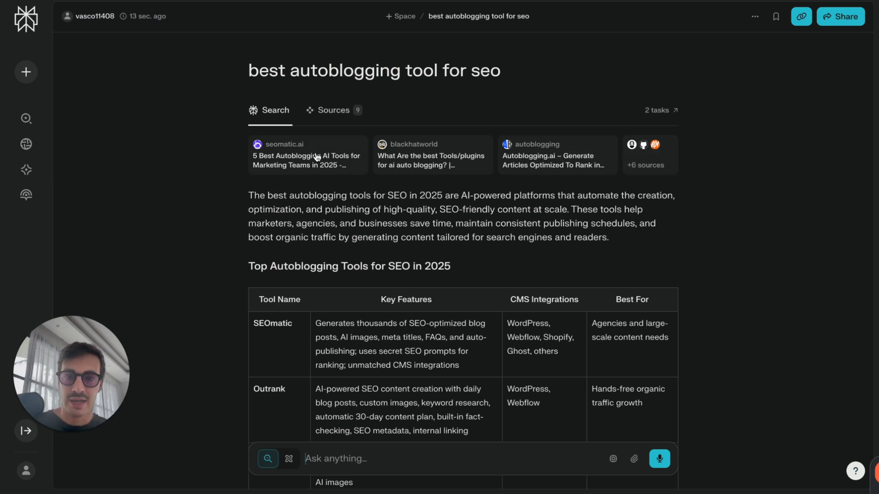
left_click(333, 110)
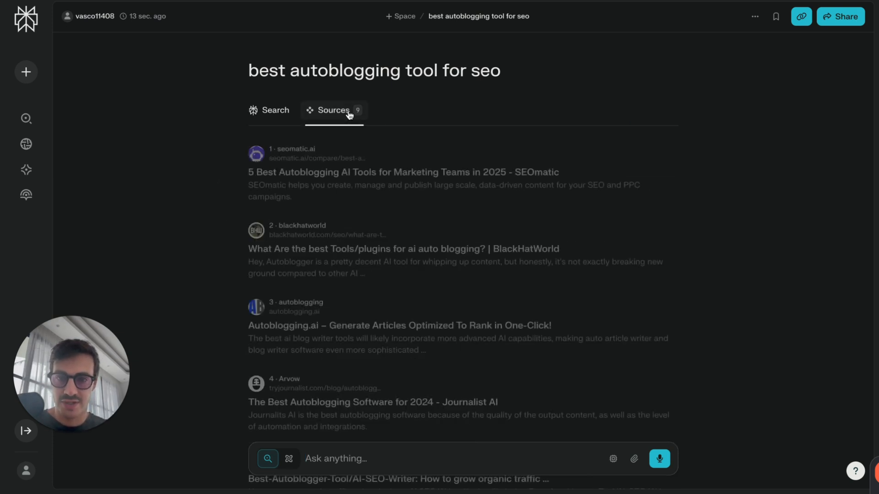
scroll("up", 3)
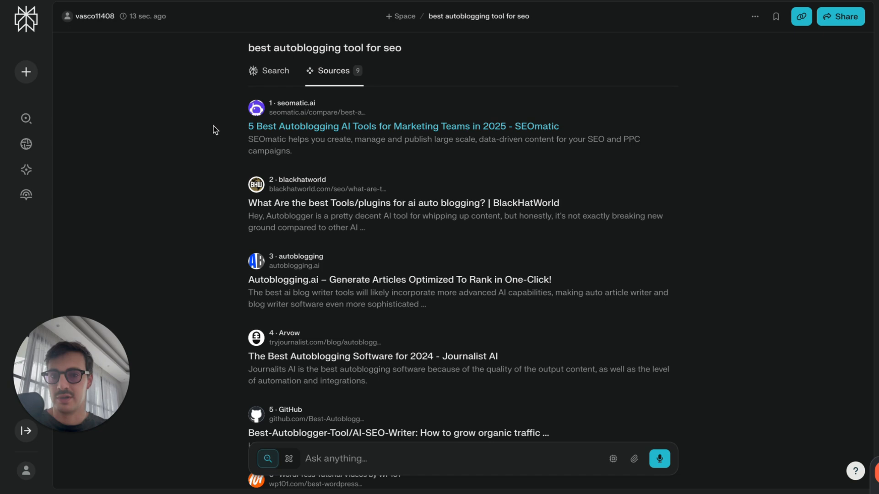
scroll("down", 3)
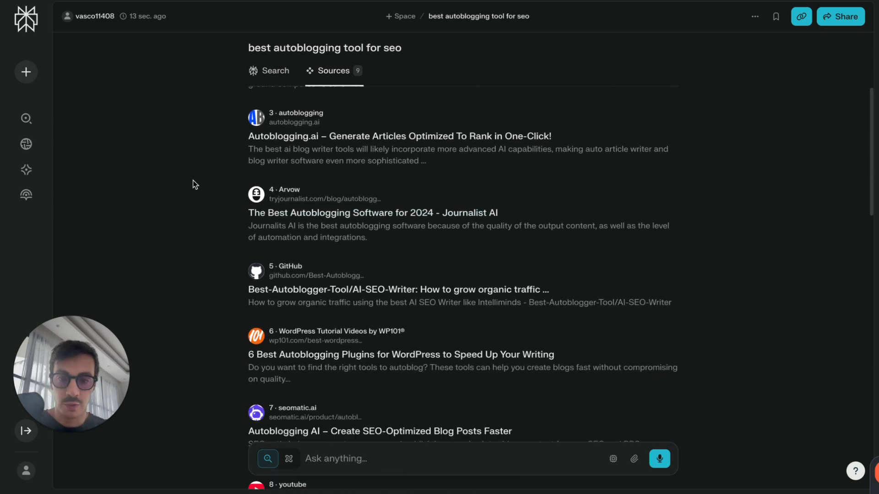
scroll("down", 3)
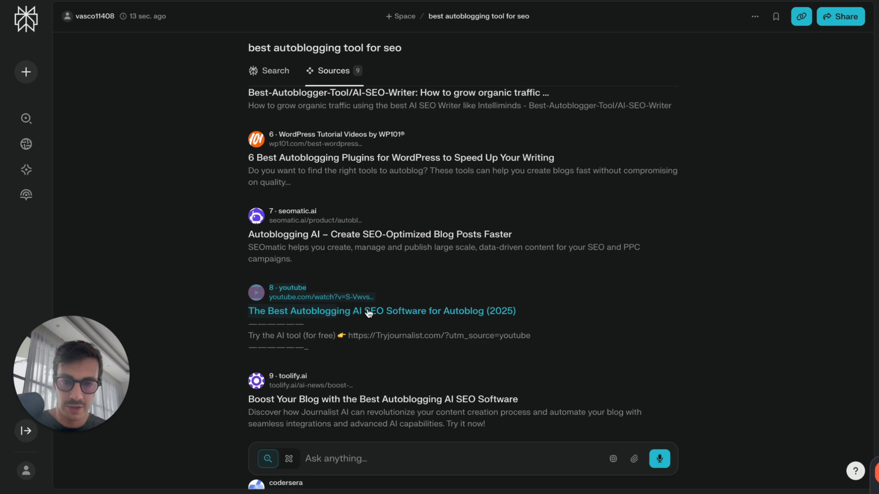
left_click(380, 311)
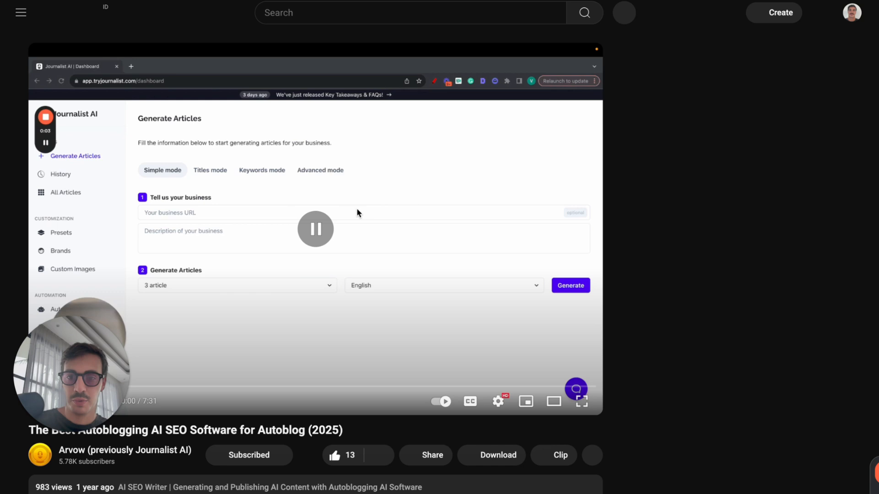
scroll("down", 3)
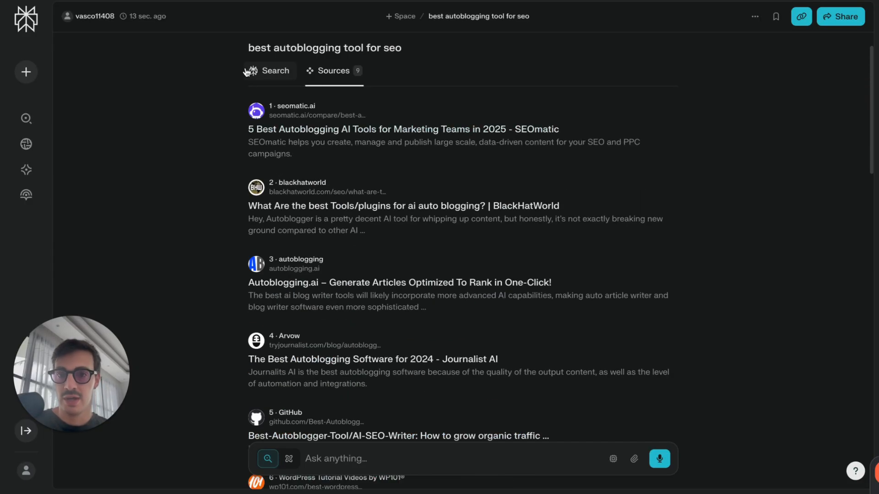
Switch back to the Search tab and read the answer down to the Summary naming Arvow (Journalist AI)
left_click(274, 71)
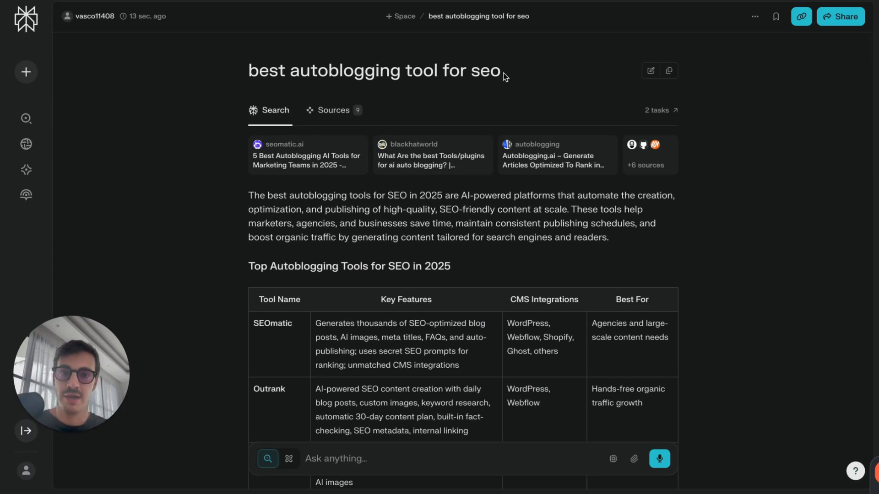
mouse_move(510, 83)
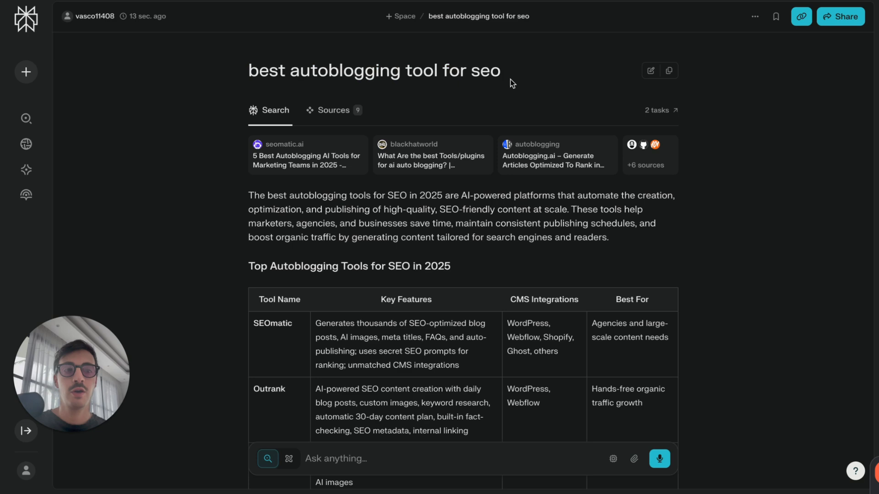
mouse_move(433, 220)
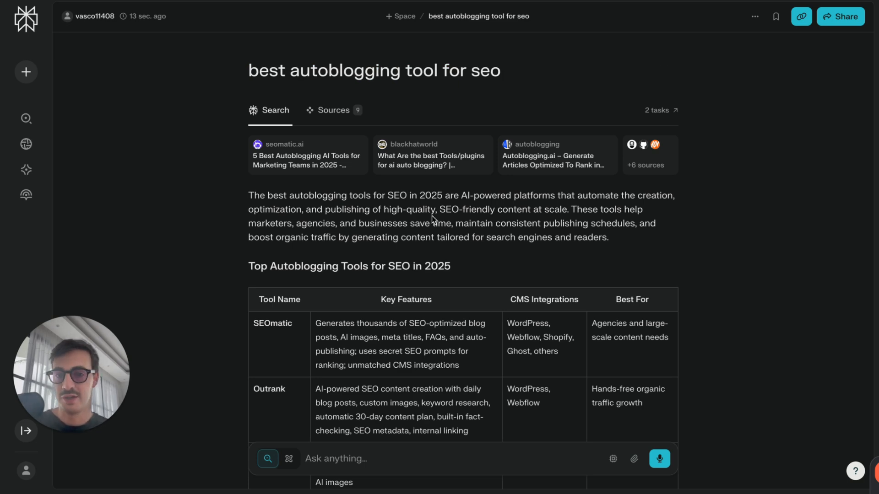
scroll("down", 3)
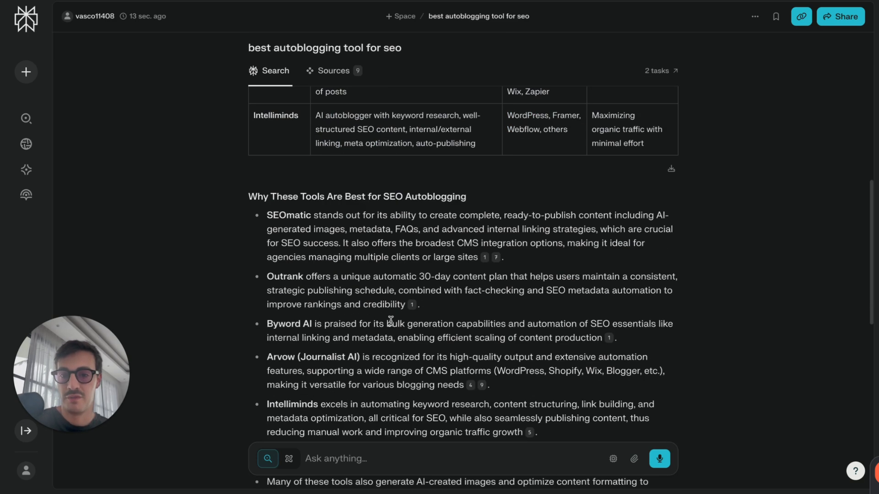
scroll("down", 3)
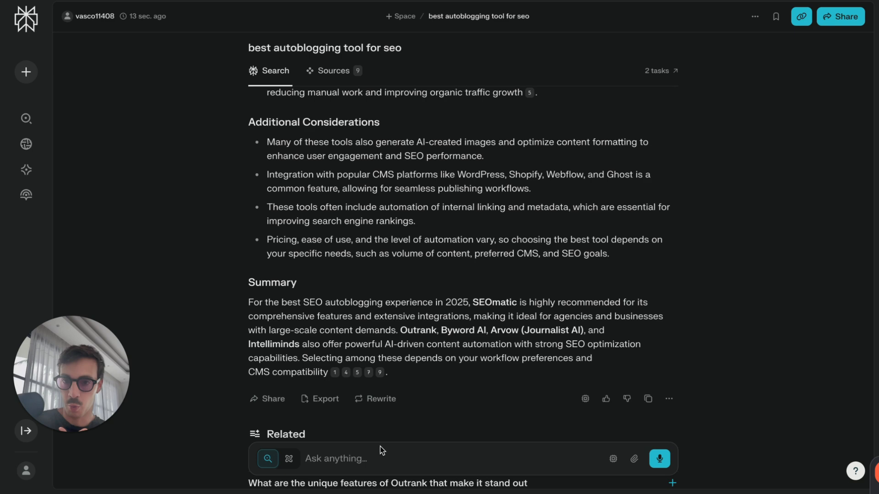
scroll("up", 3)
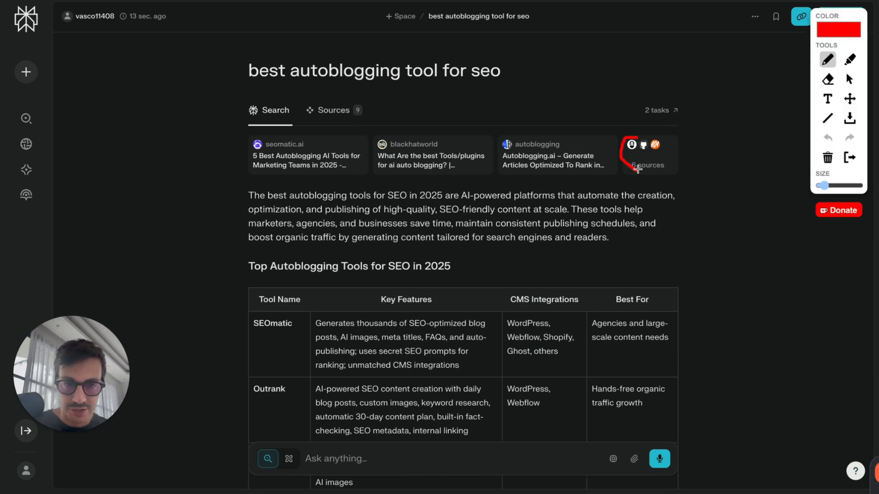
left_click_drag(185, 90, 211, 121)
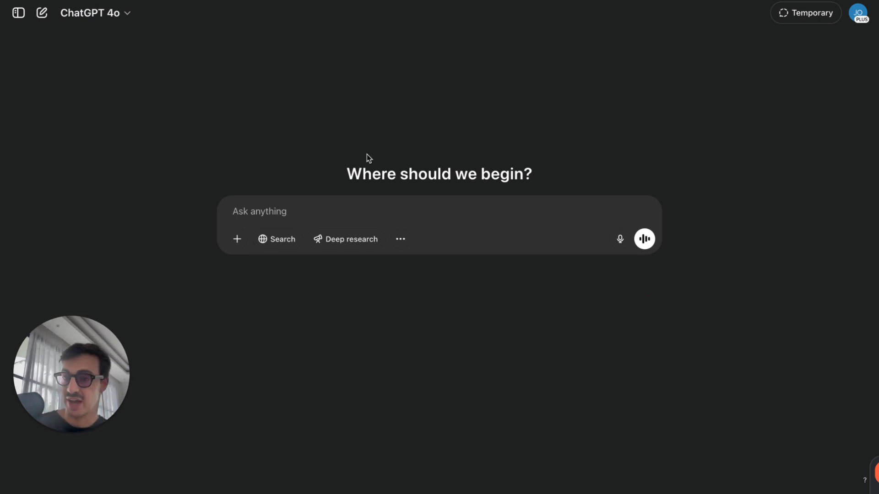
mouse_move(325, 194)
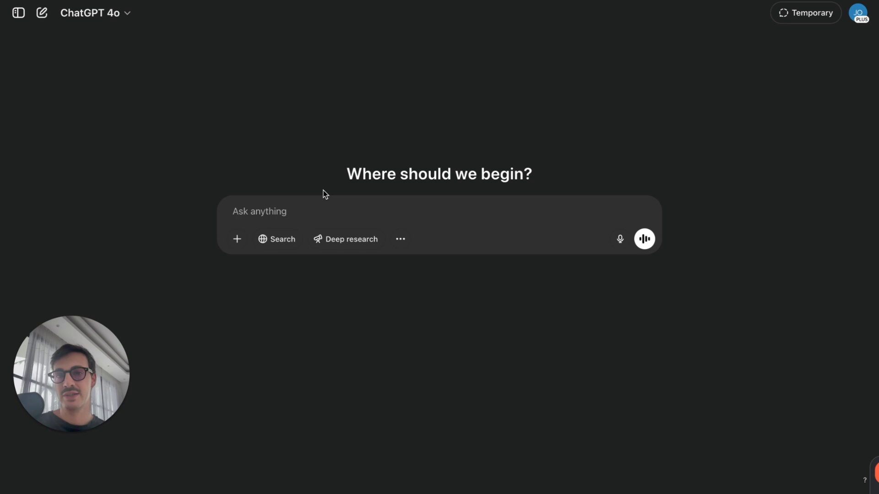
mouse_move(345, 180)
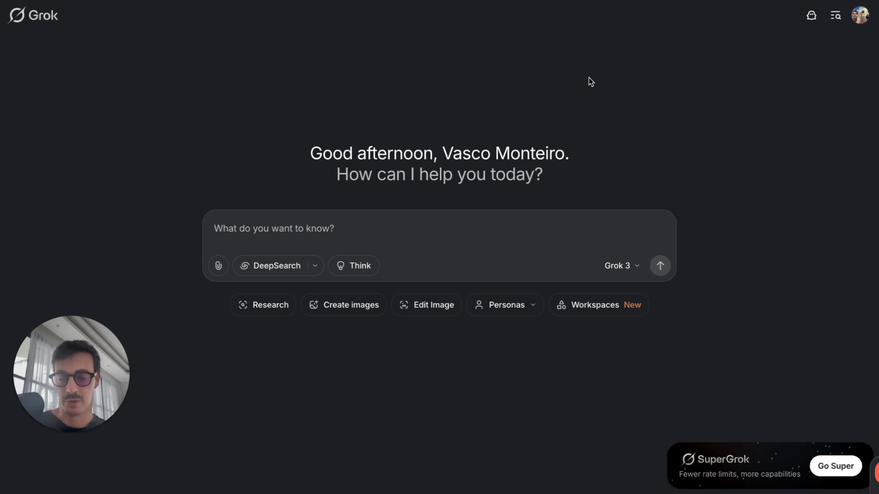
Ask Grok "what's the best ai seo tool for autoblogging" and submit the question
type("what")
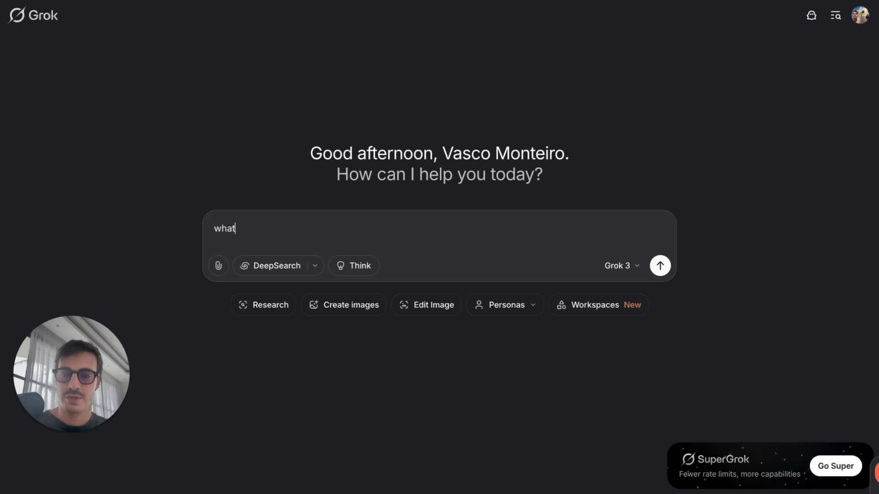
type("'s the best ai seo t")
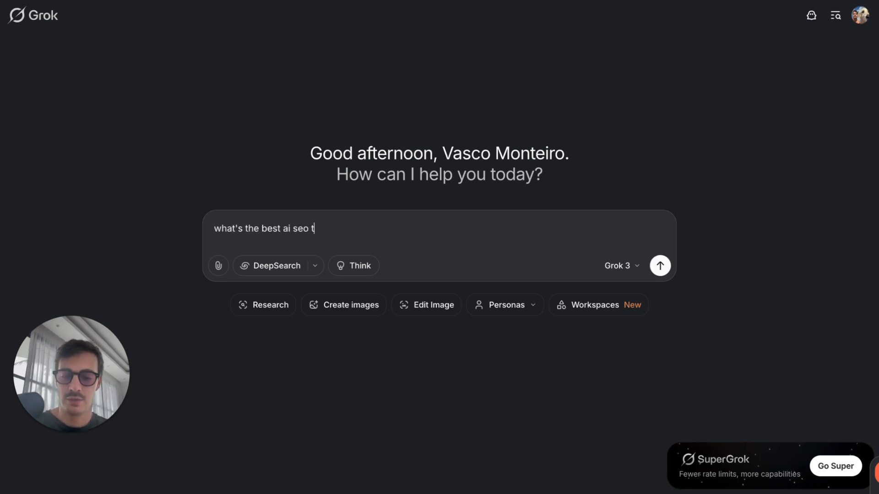
type("ool for autobloggi")
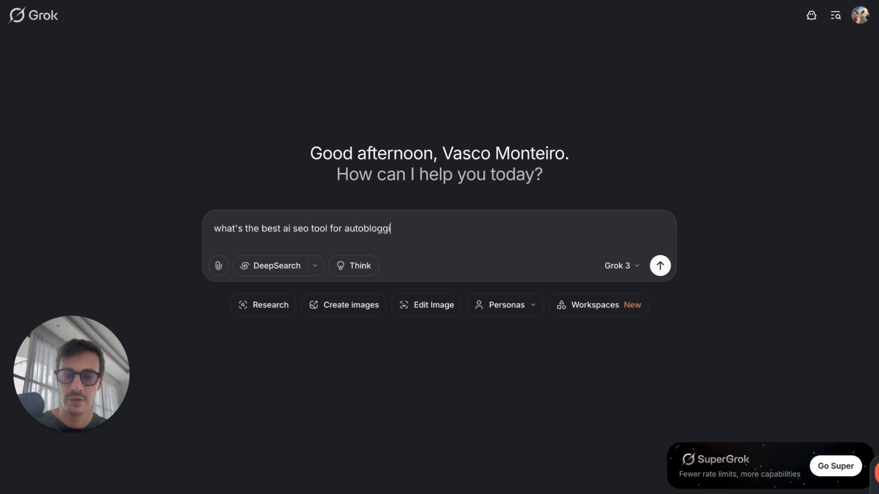
left_click(660, 266)
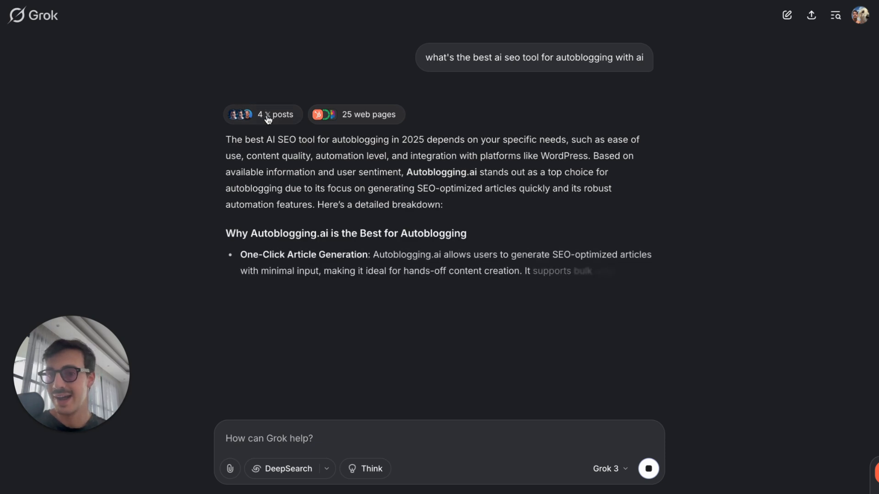
View the 4 X posts cited in Grok's answer, then move to Arvow's AI SEO Rank Tracker page
left_click(276, 114)
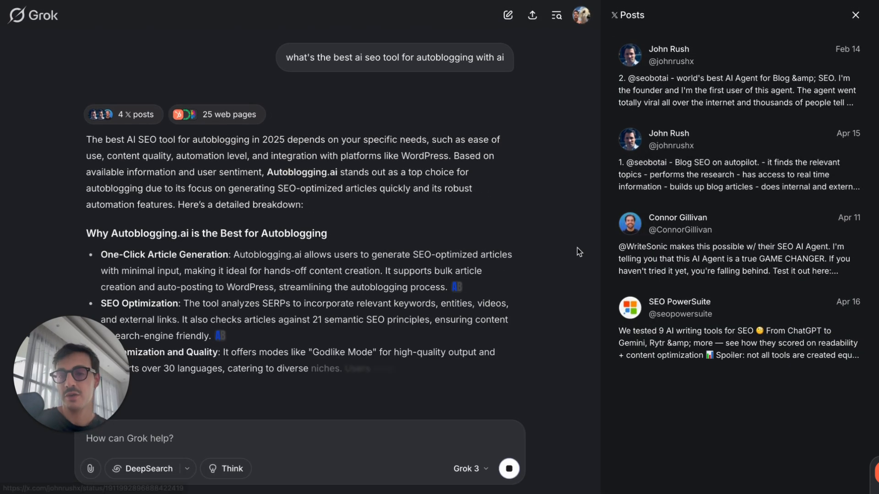
left_click(855, 15)
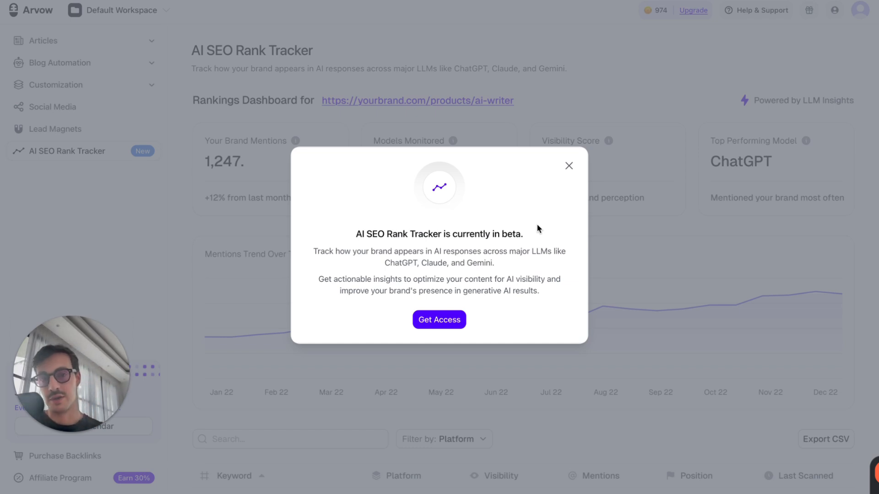
mouse_move(537, 228)
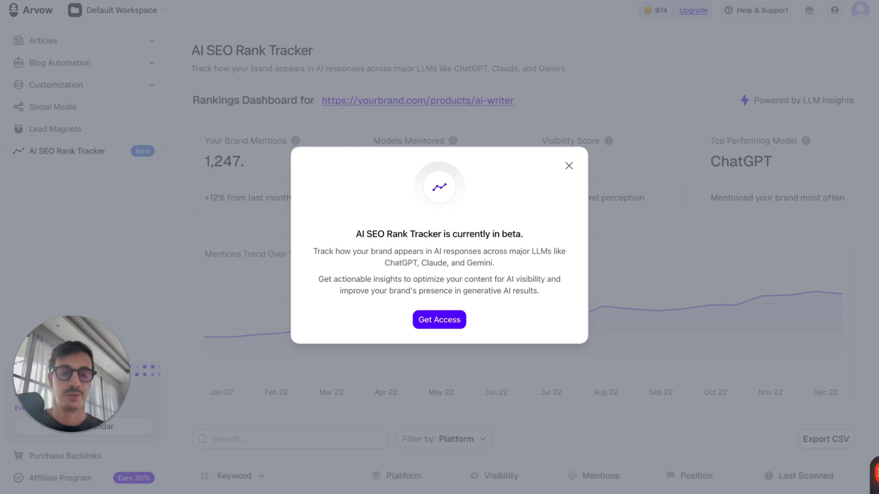